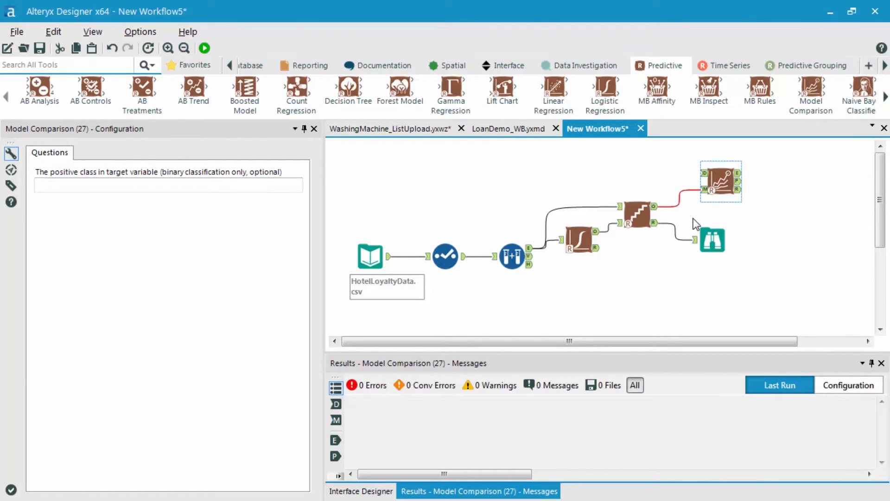
- Wire the Stepwise model output into the Model Comparison tool's M anchor
click(638, 217)
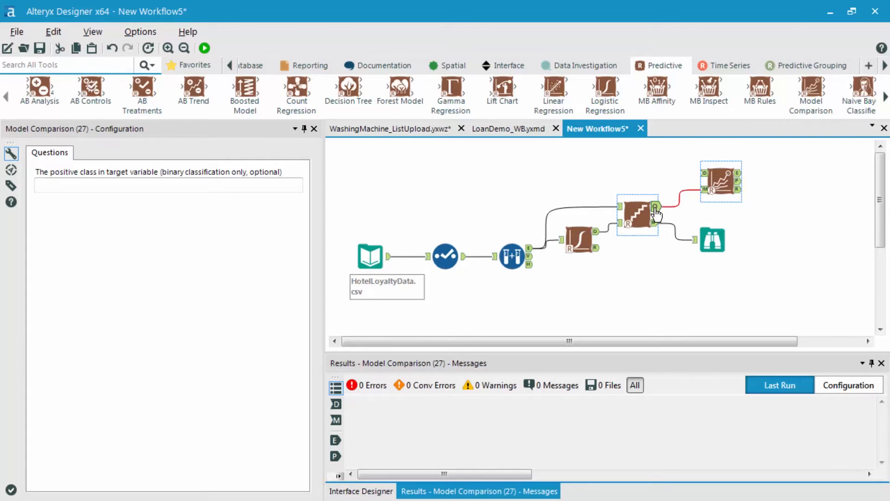
mouse_move(704, 193)
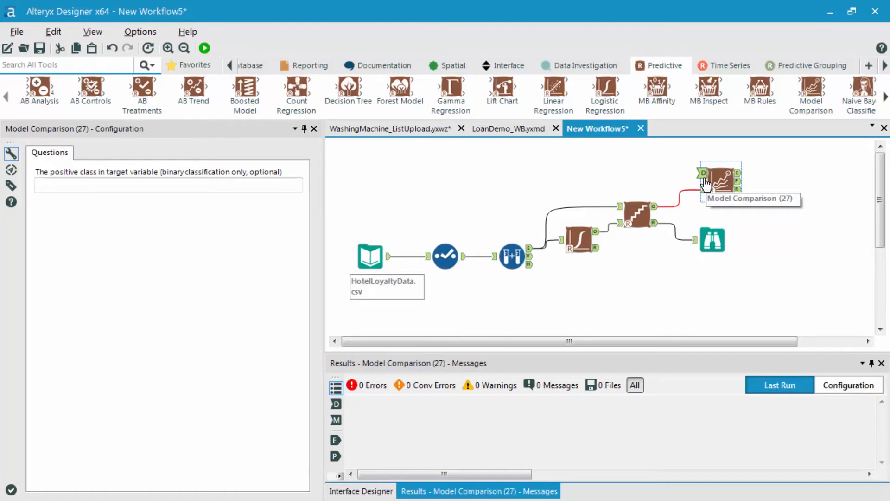
mouse_move(720, 173)
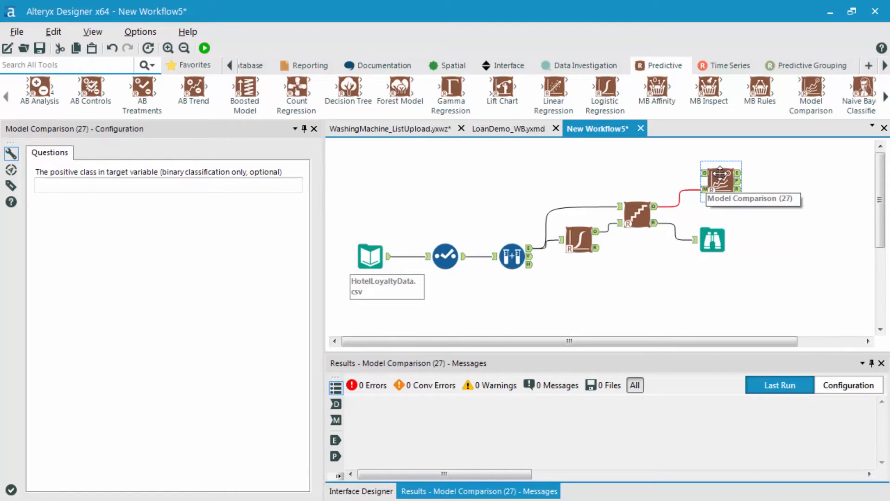
mouse_move(540, 262)
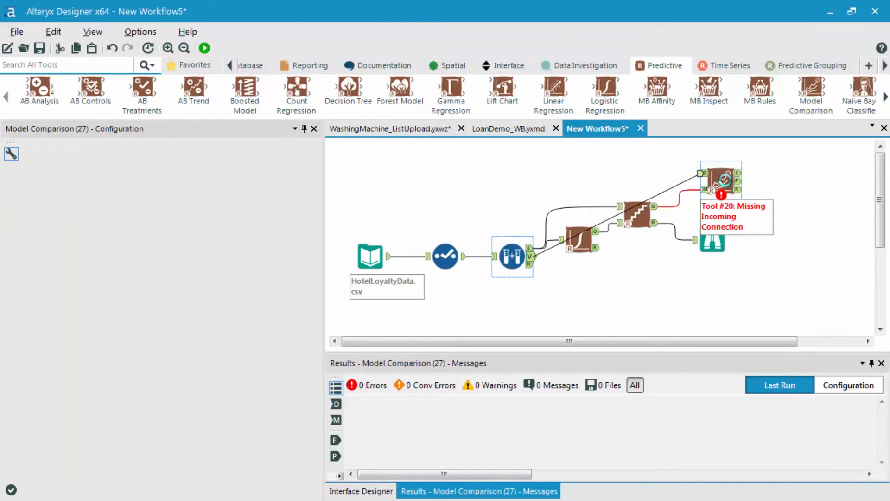
- Attach the validation sample to the Model Comparison D anchor and run the workflow
click(720, 180)
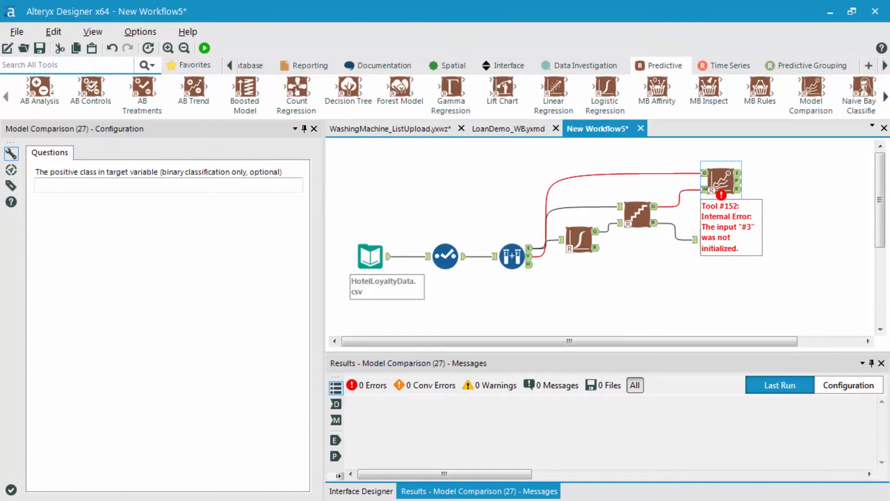
mouse_move(156, 166)
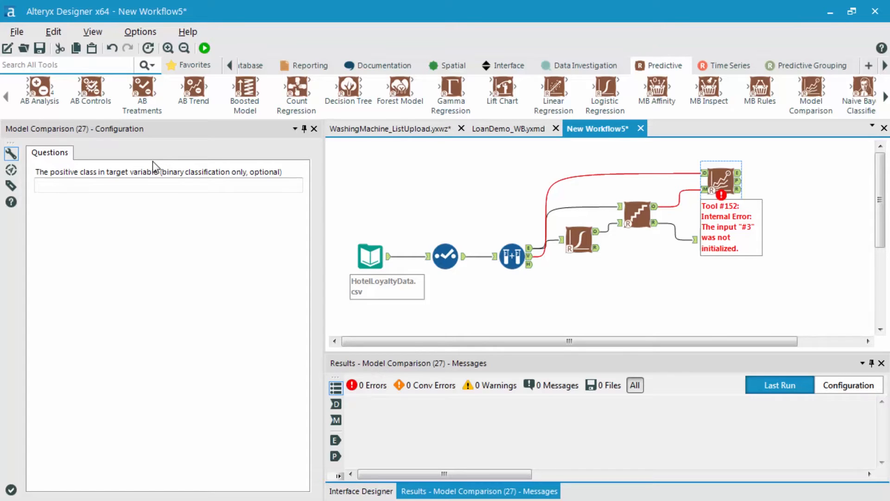
click(204, 47)
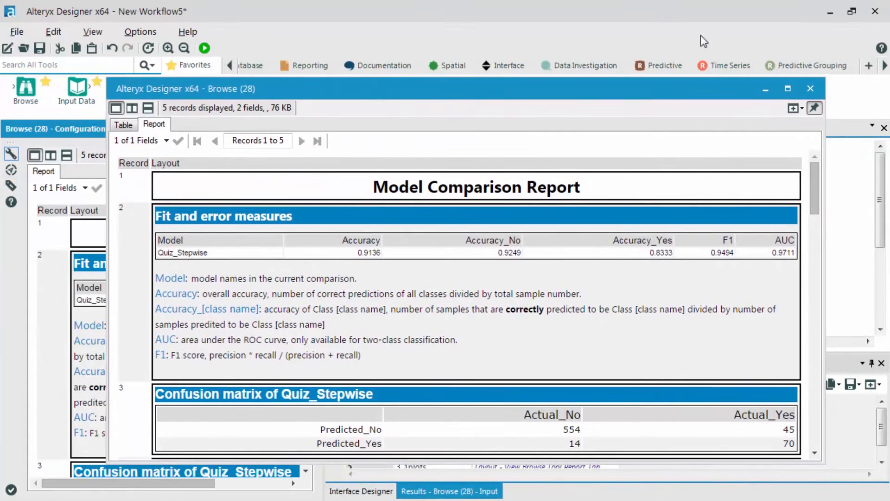
- Maximize the Browse (28) report window showing Quiz_Stepwise accuracy 0.9136
click(787, 89)
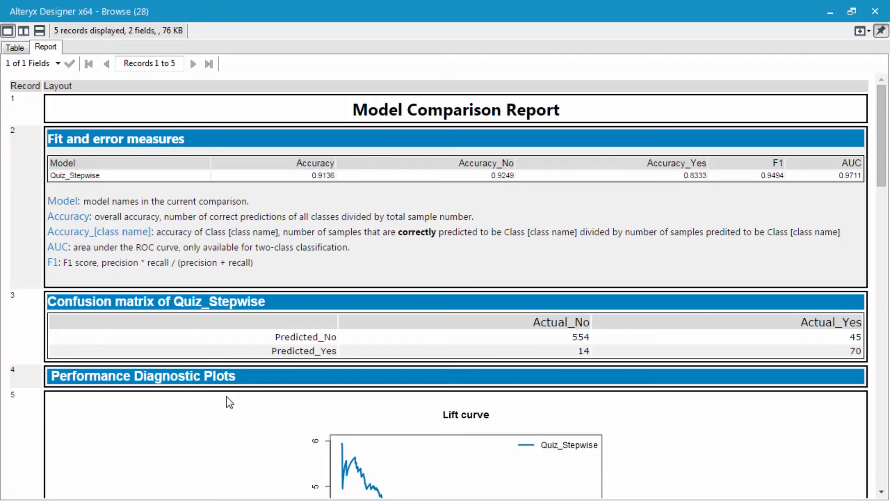
mouse_move(579, 335)
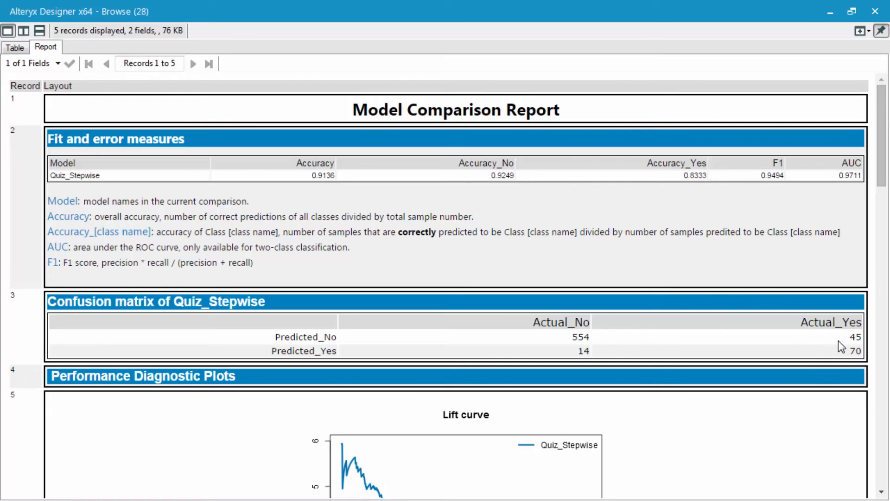
mouse_move(801, 379)
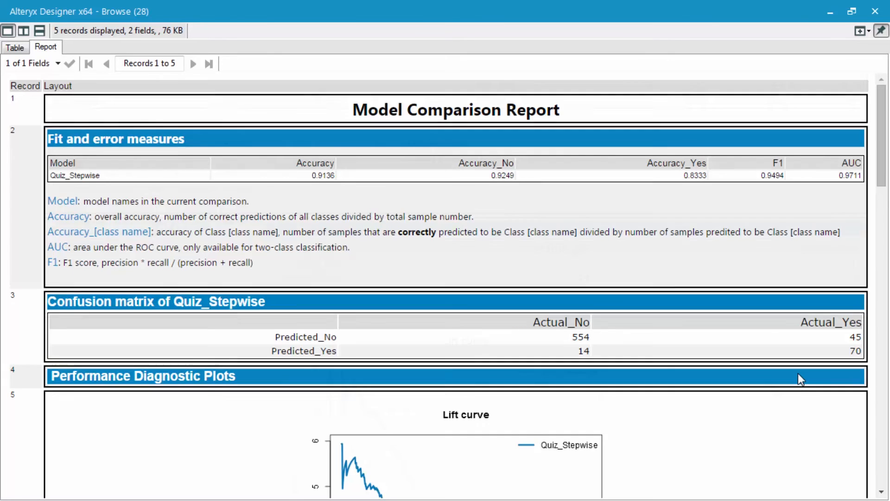
scroll(down, 3)
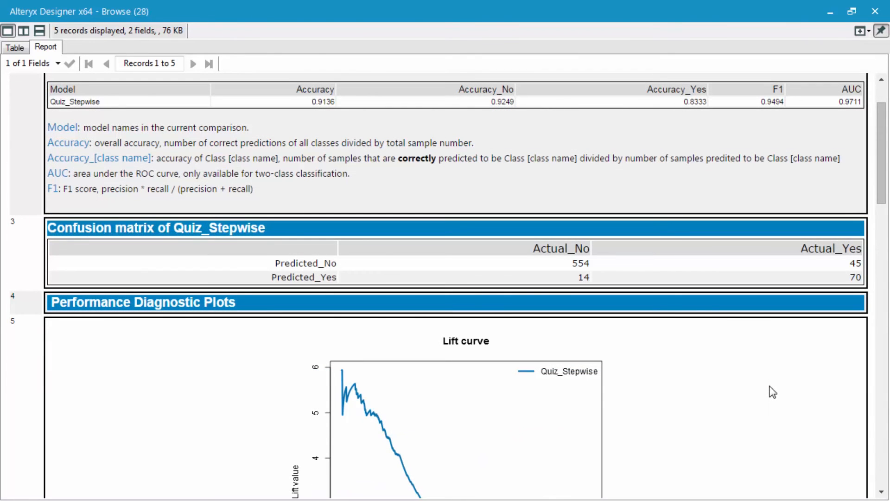
scroll(down, 3)
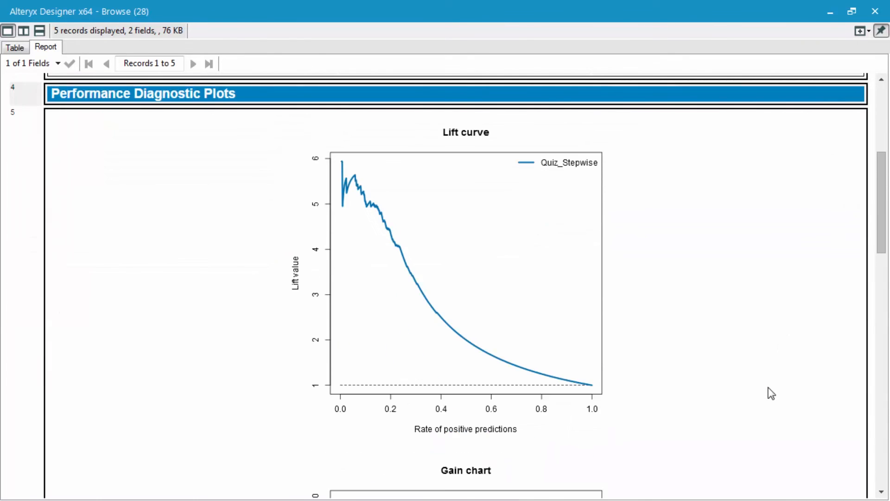
scroll(up, 3)
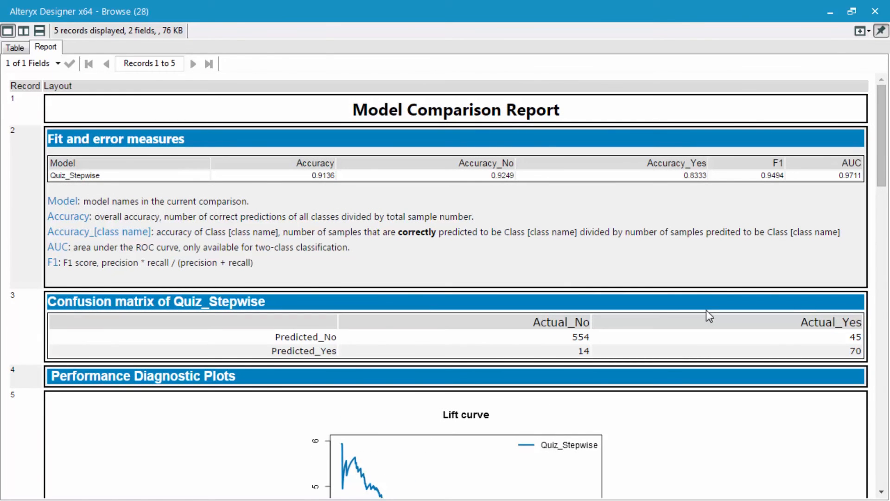
mouse_move(96, 294)
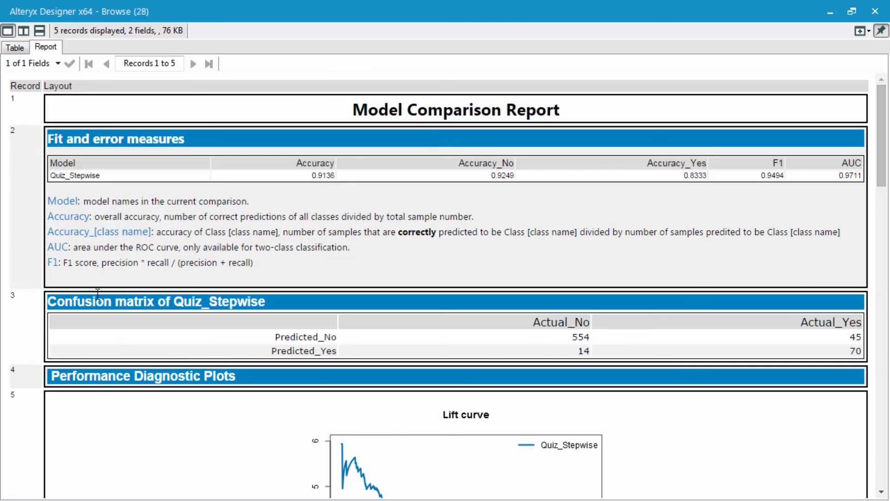